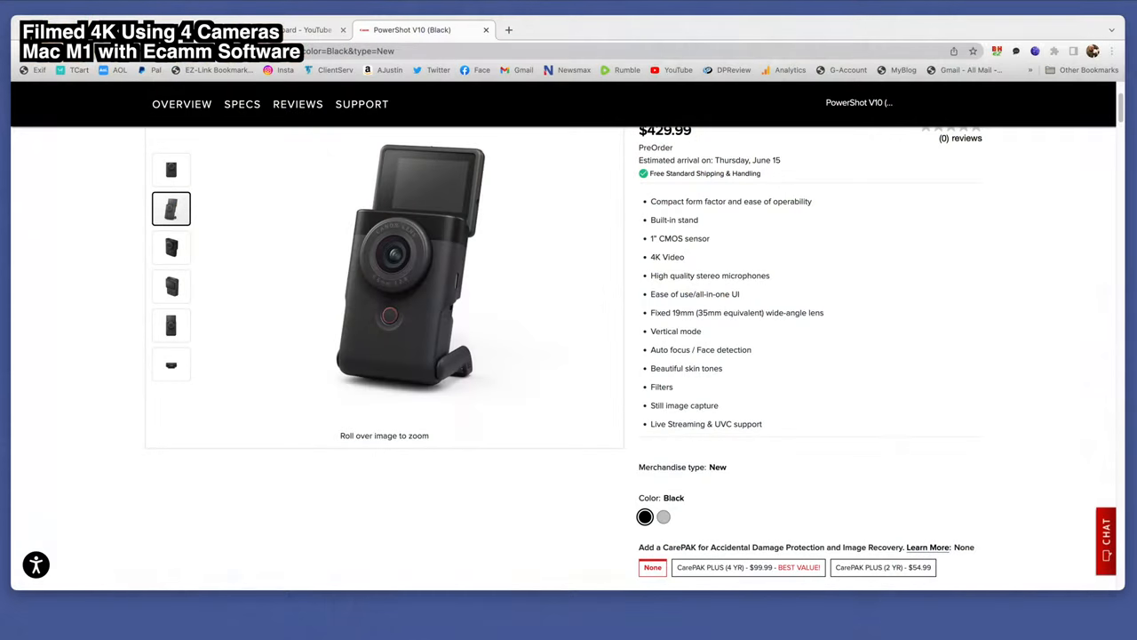
mouse_move(935, 452)
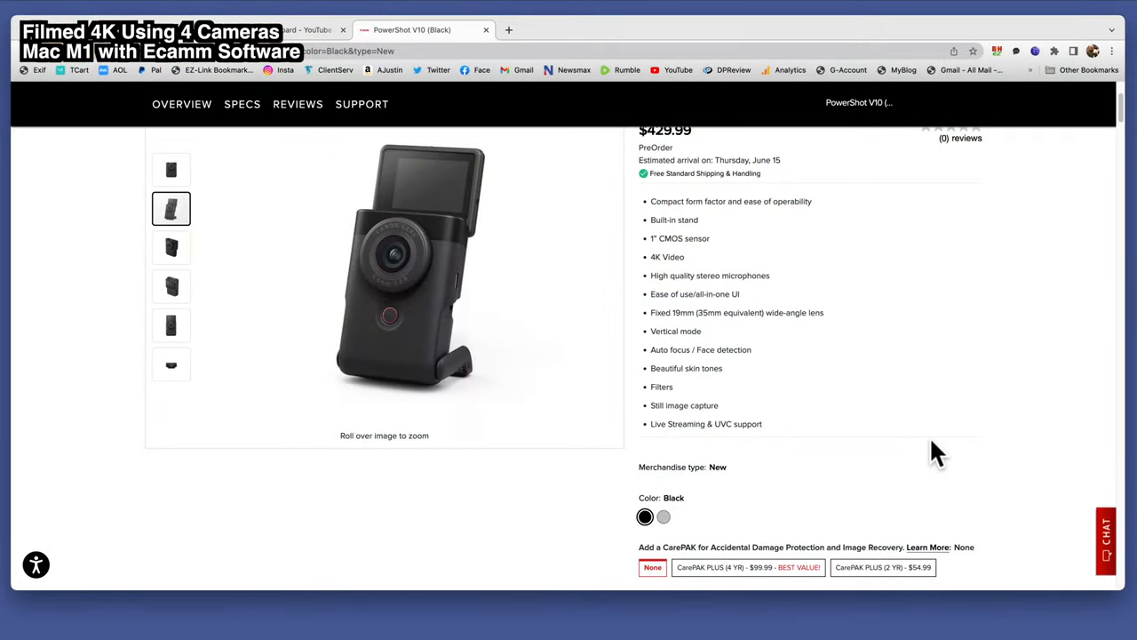